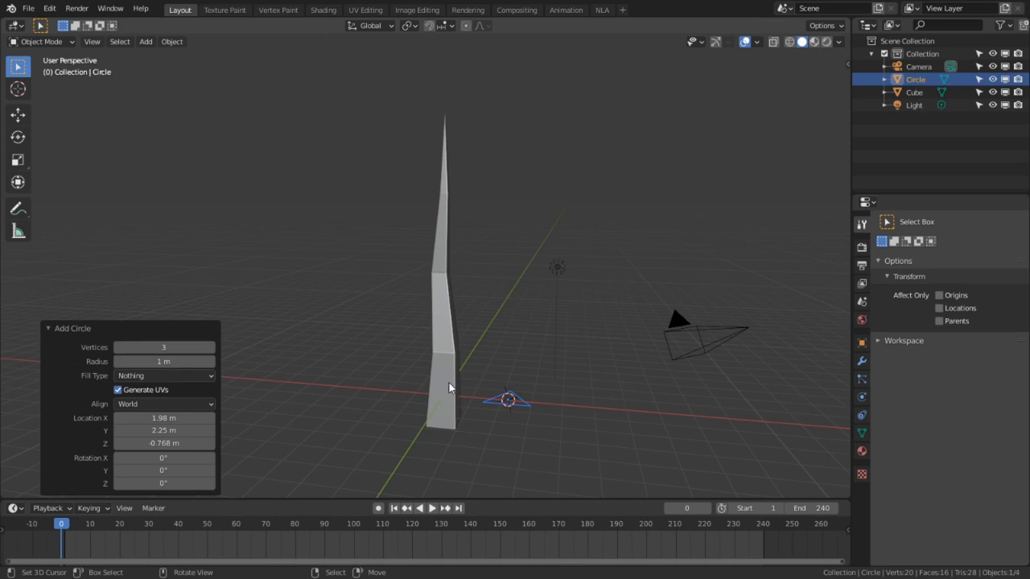
# Scale the branch geometry and move the branch objects into a new Branches collection
pyautogui.press('s')
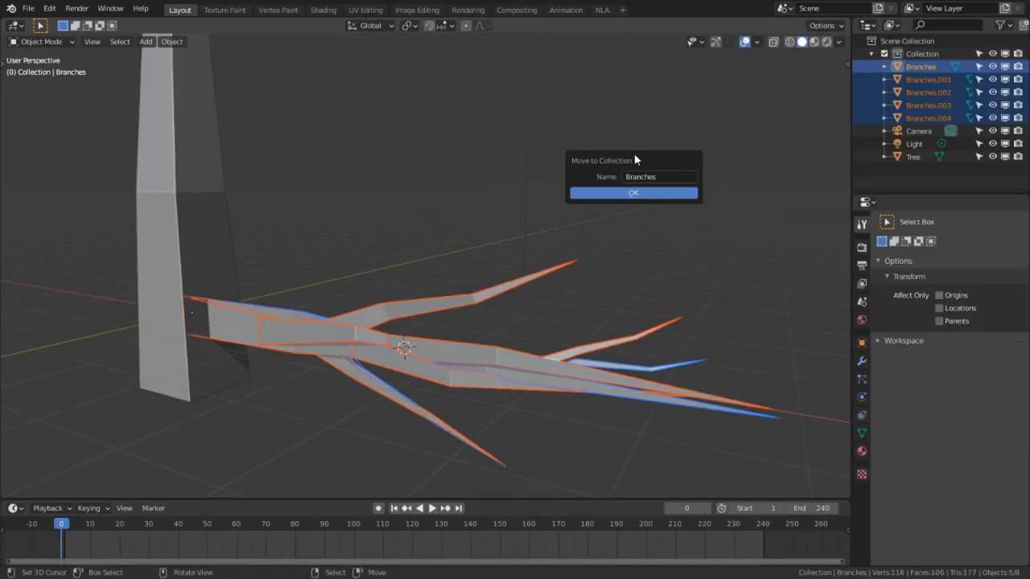
pyautogui.click(634, 193)
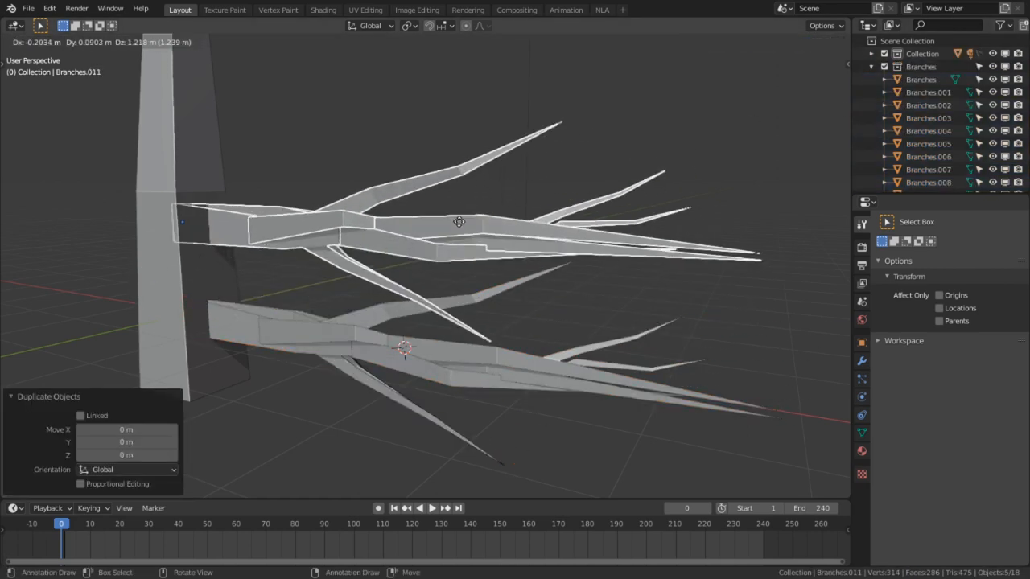
# Arrange duplicated, rotated and scaled branch copies up and around the trunk
pyautogui.click(409, 25)
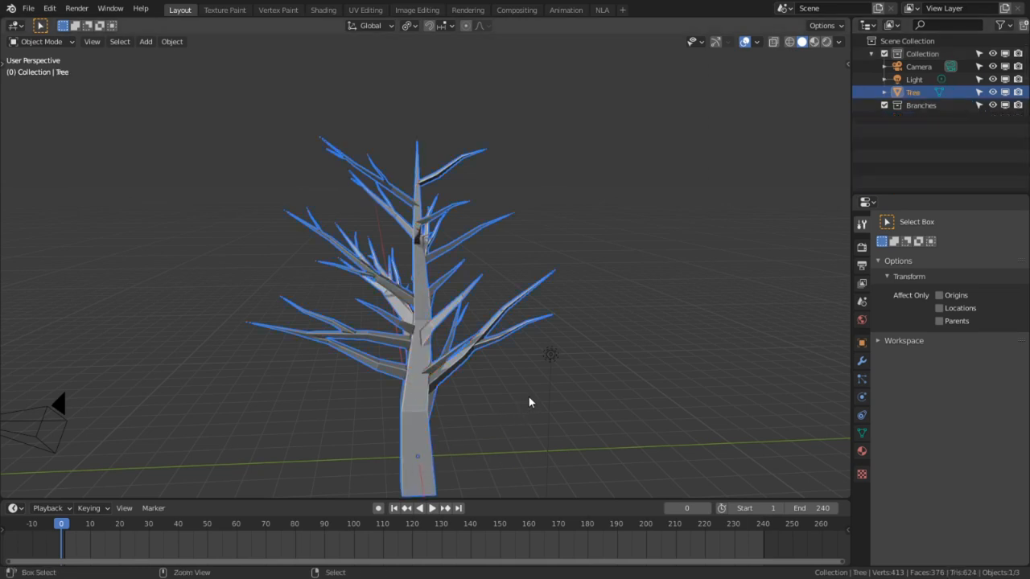
# Wire the Image Texture alpha into the Mix Shader between Transparent and Diffuse, then restore the layout
pyautogui.moveTo(531, 402); pyautogui.dragTo(314, 383)
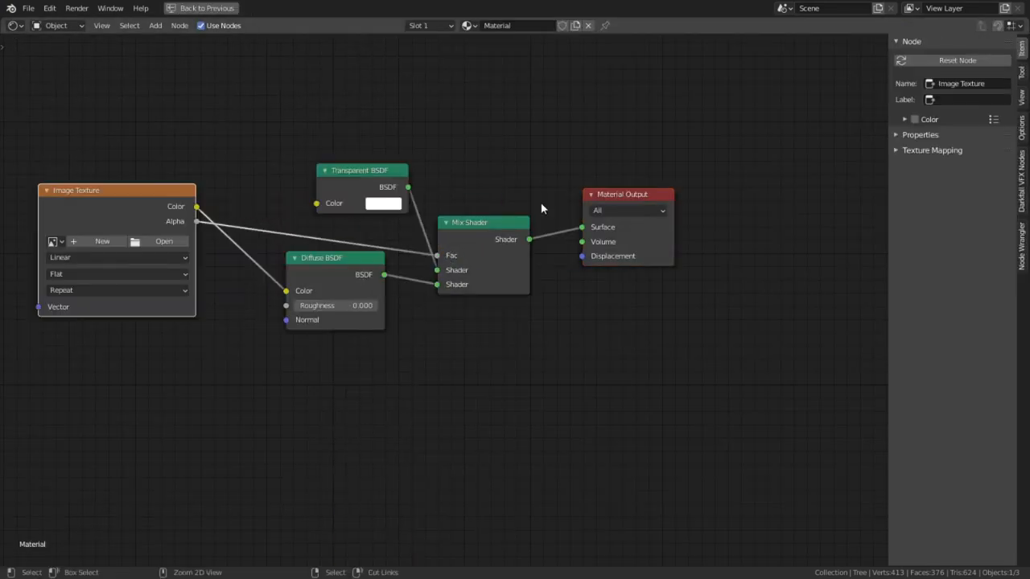
pyautogui.click(323, 10)
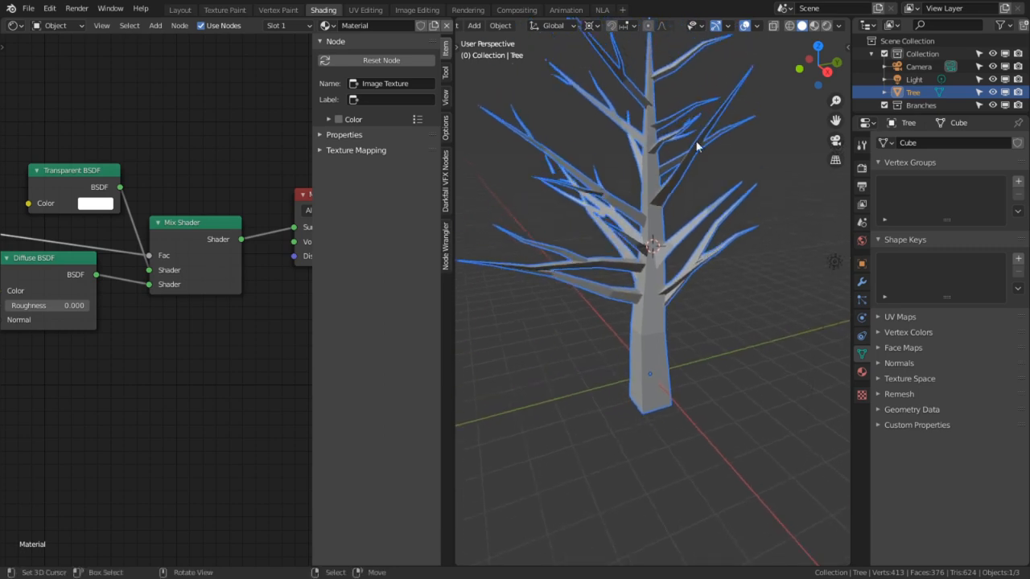
# Unwrap the tree in UV Editing and lay the trunk islands over the bark strip of Tree.png
pyautogui.click(366, 10)
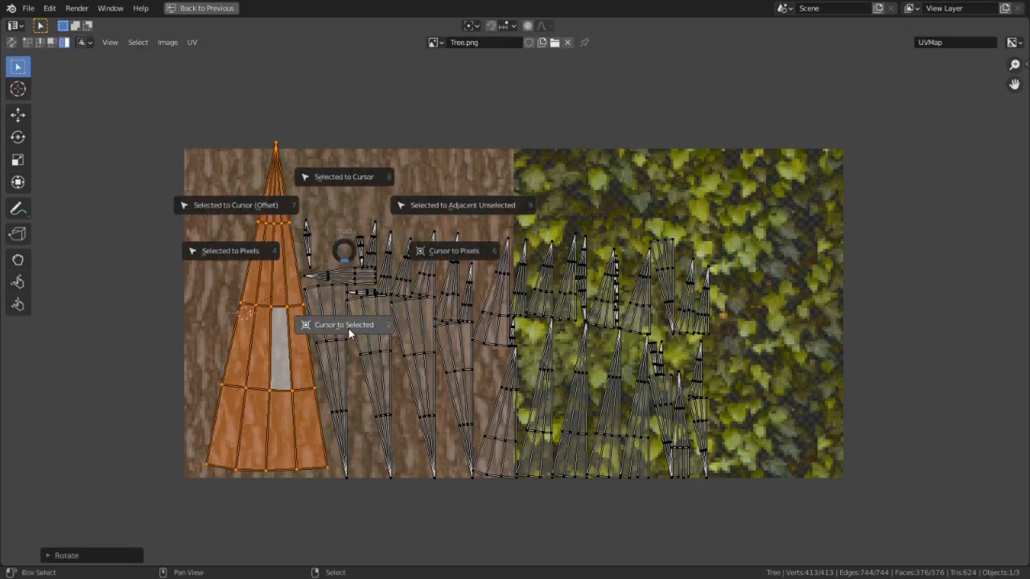
pyautogui.click(344, 325)
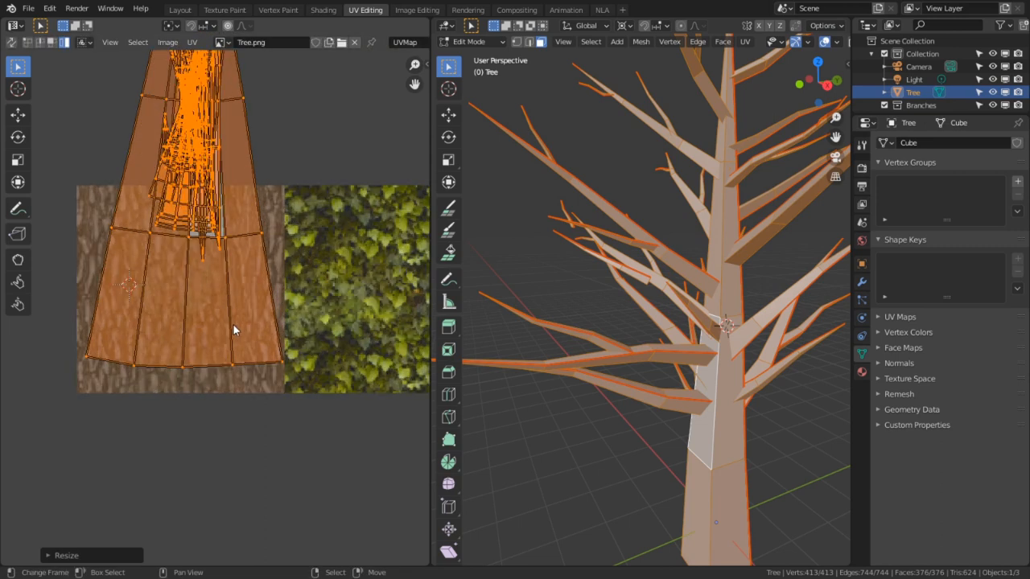
# Add cube leaf blobs on the branches and fit their UVs over the leaf region of the texture
pyautogui.click(180, 9)
pyautogui.write('1/(2)')
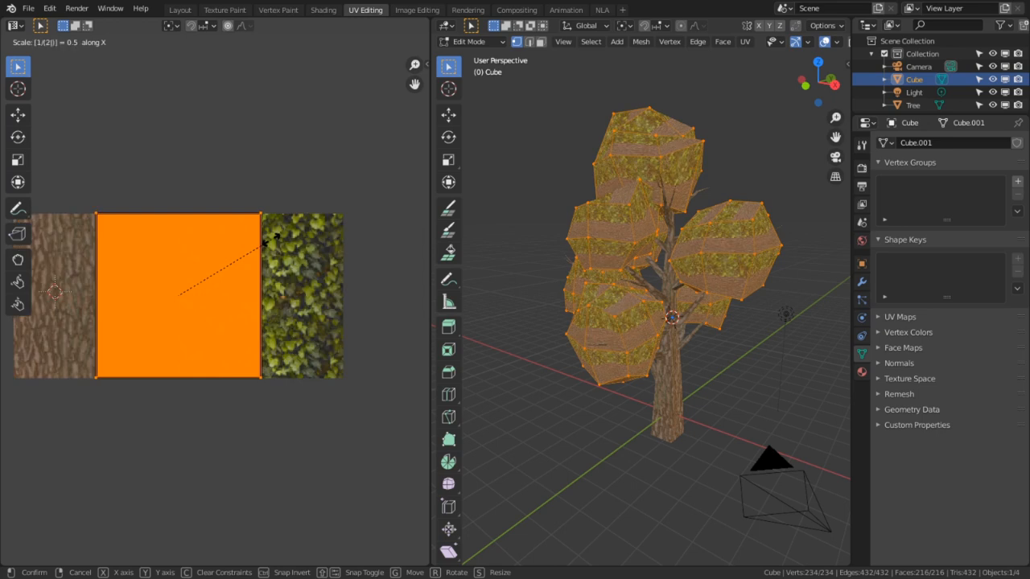
pyautogui.click(193, 41)
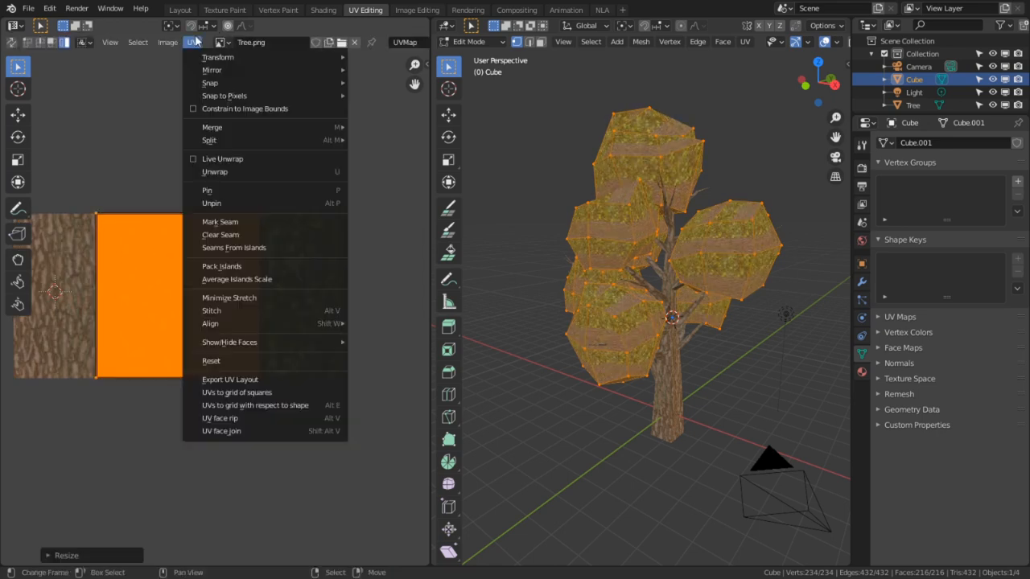